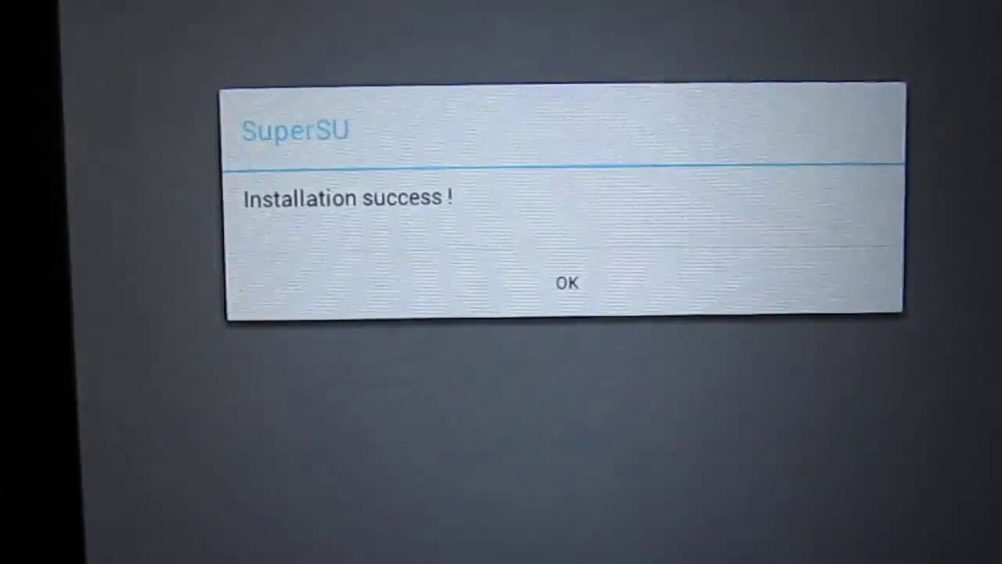
- Confirm SuperSU's 'Installation success!' message with OK
click(567, 282)
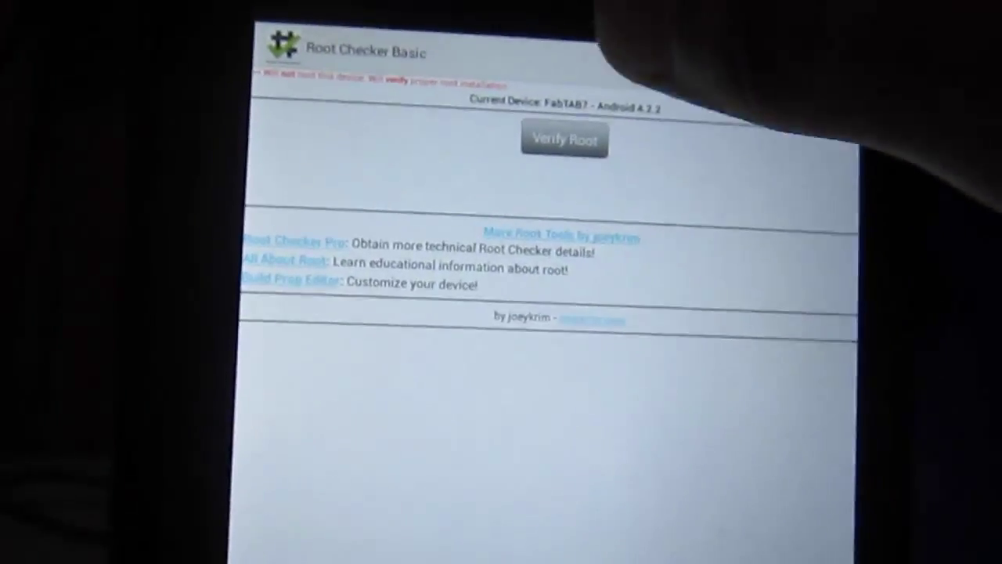
- Run Verify Root in Root Checker Basic, prompting SuperSU's superuser request
click(563, 140)
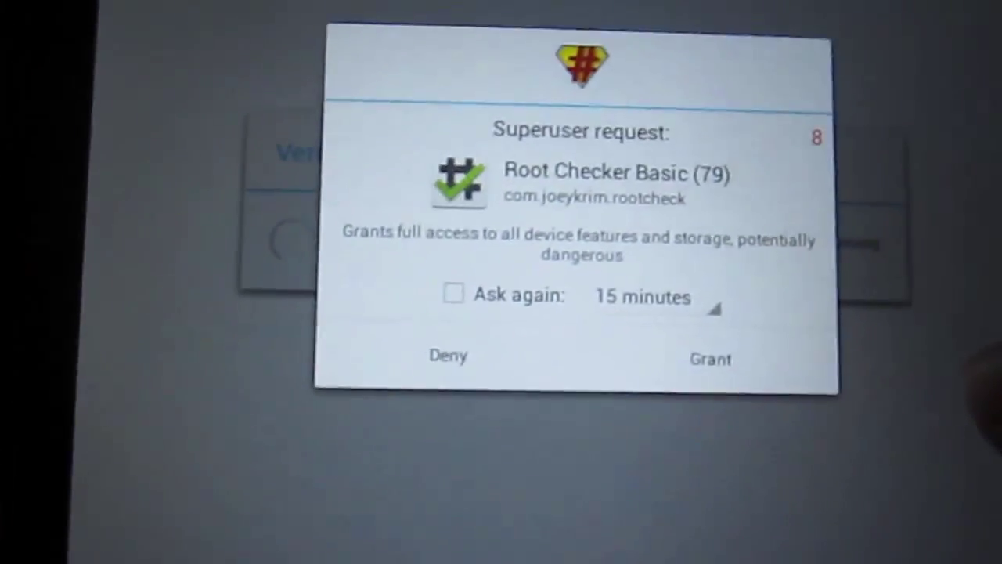